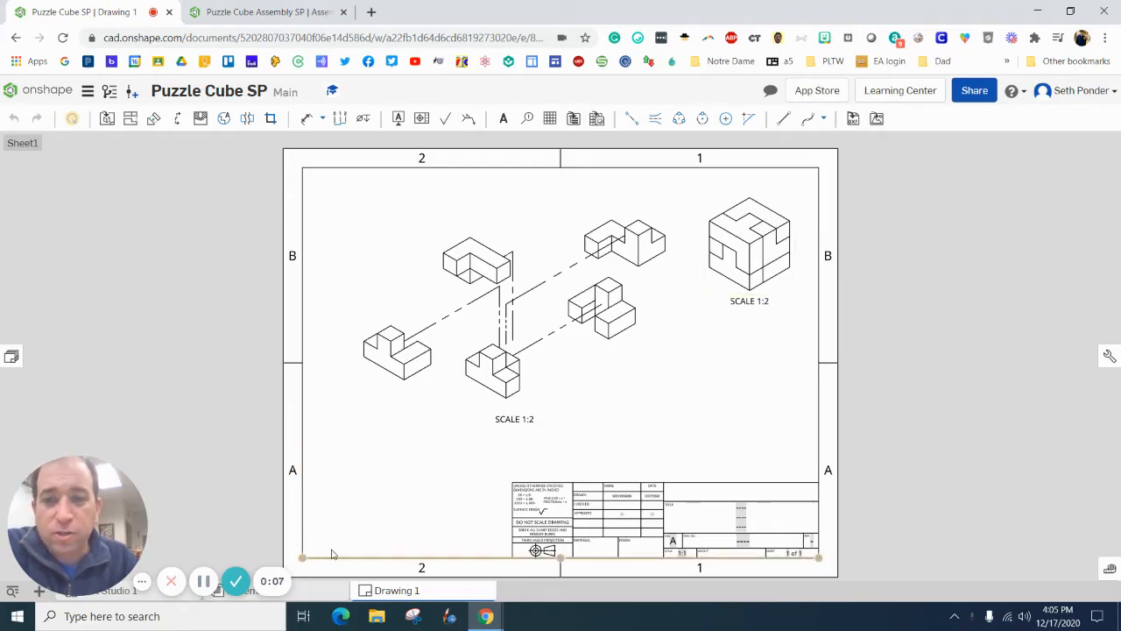
Switch to the Puzzle Cube Assembly SP document showing the assembled cube
left_click(263, 10)
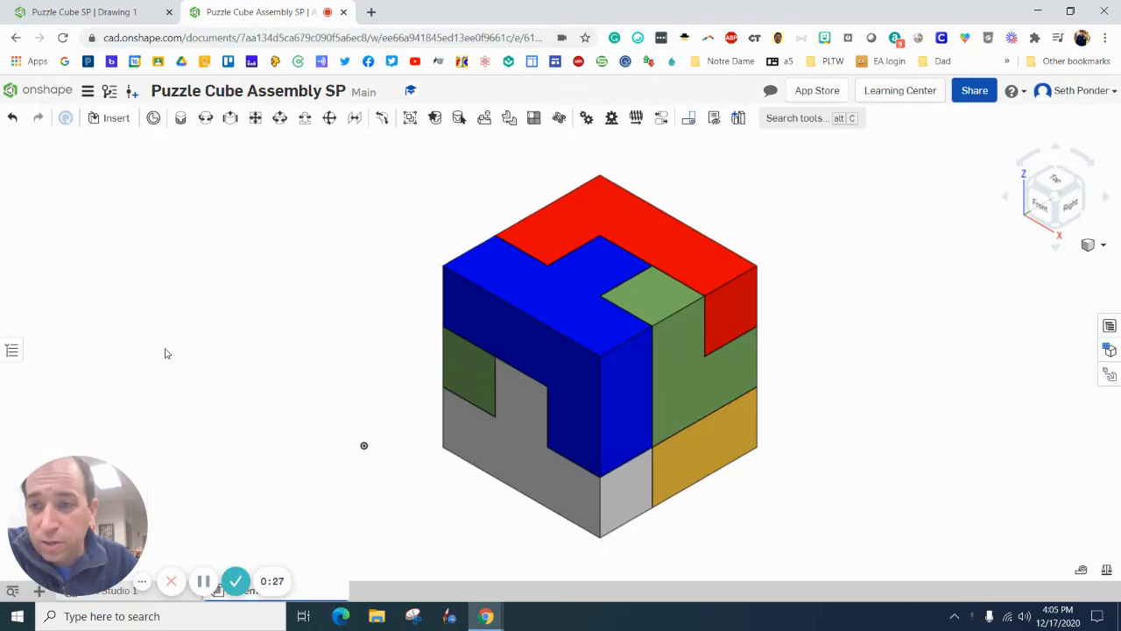
Add a new exploded view, Explode 1, from the Exploded views panel
left_click(11, 350)
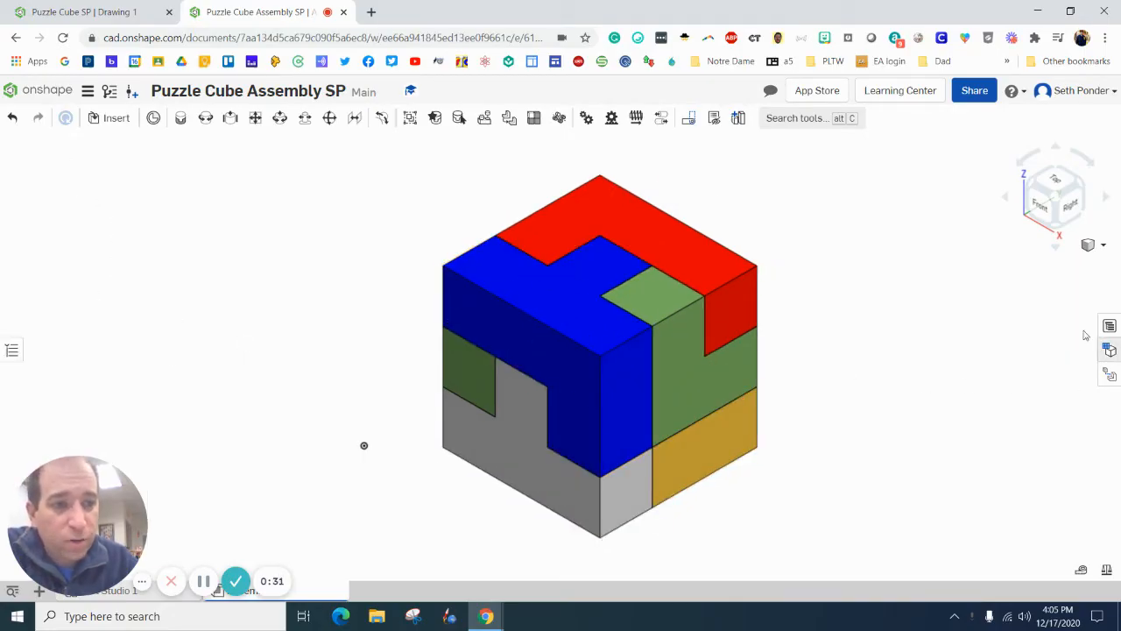
mouse_move(1109, 375)
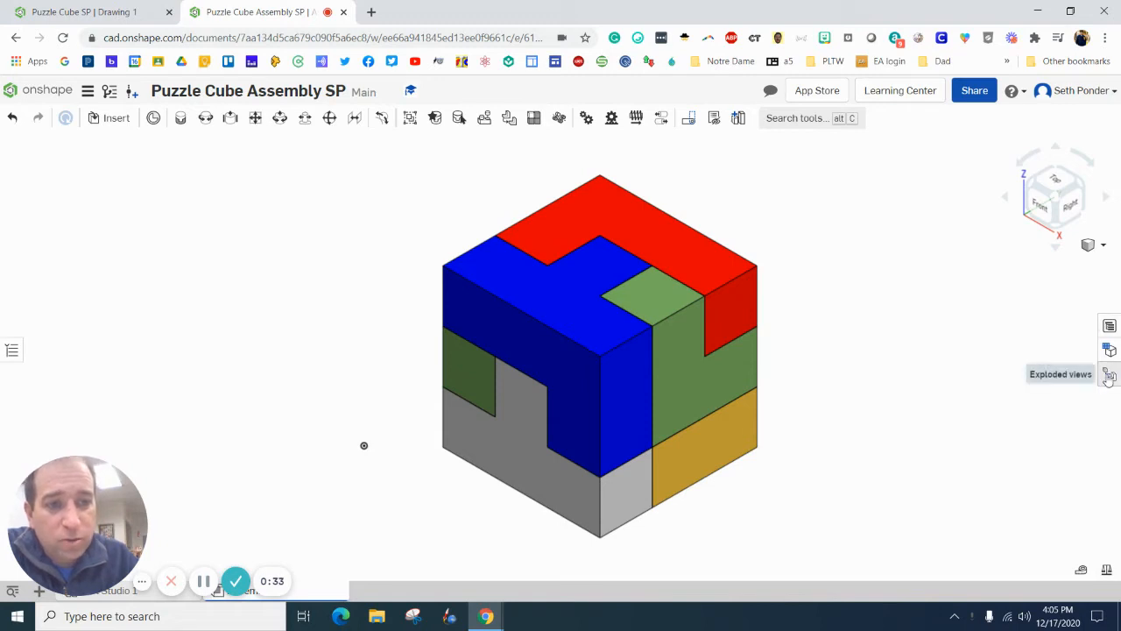
left_click(1108, 375)
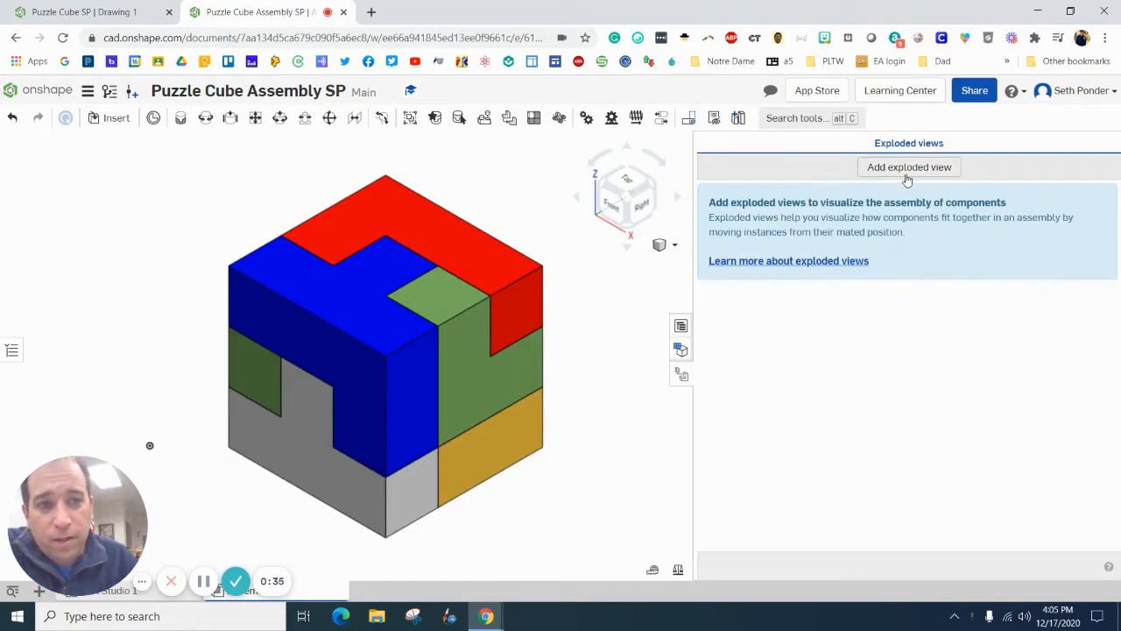
left_click(908, 167)
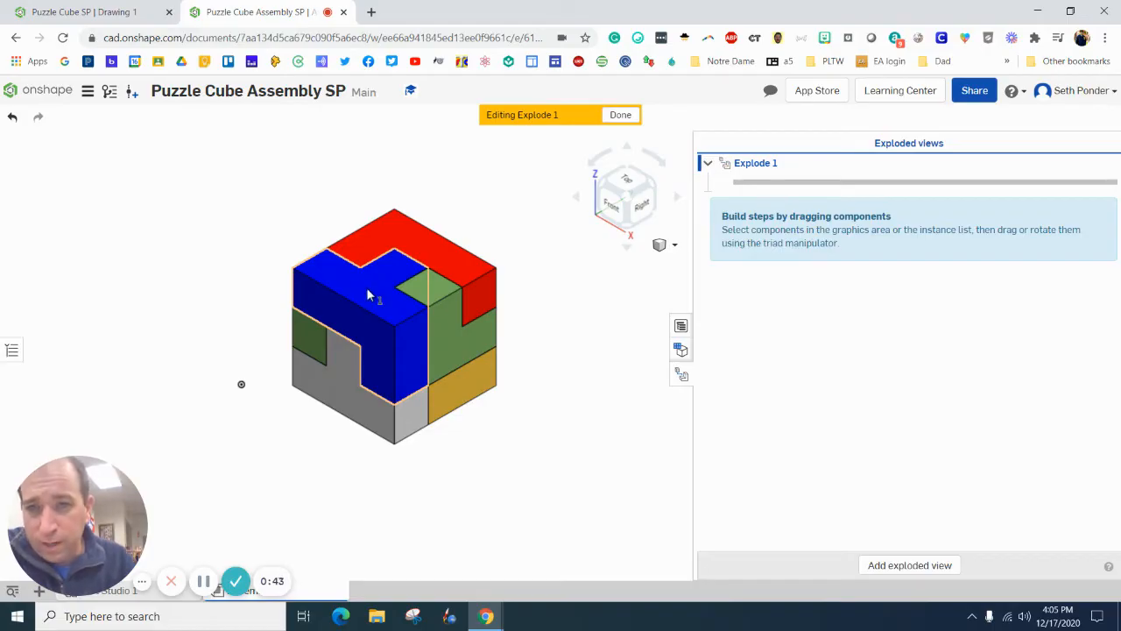
Move the top blue piece upward and out to the left of the cube as explode steps
left_click(368, 294)
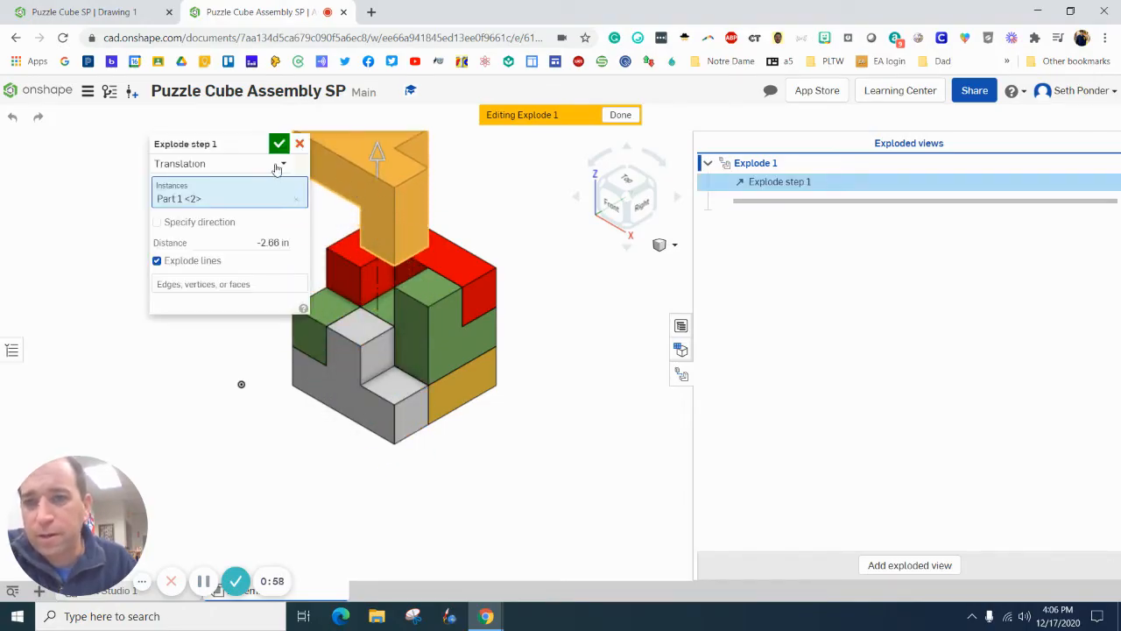
left_click(279, 143)
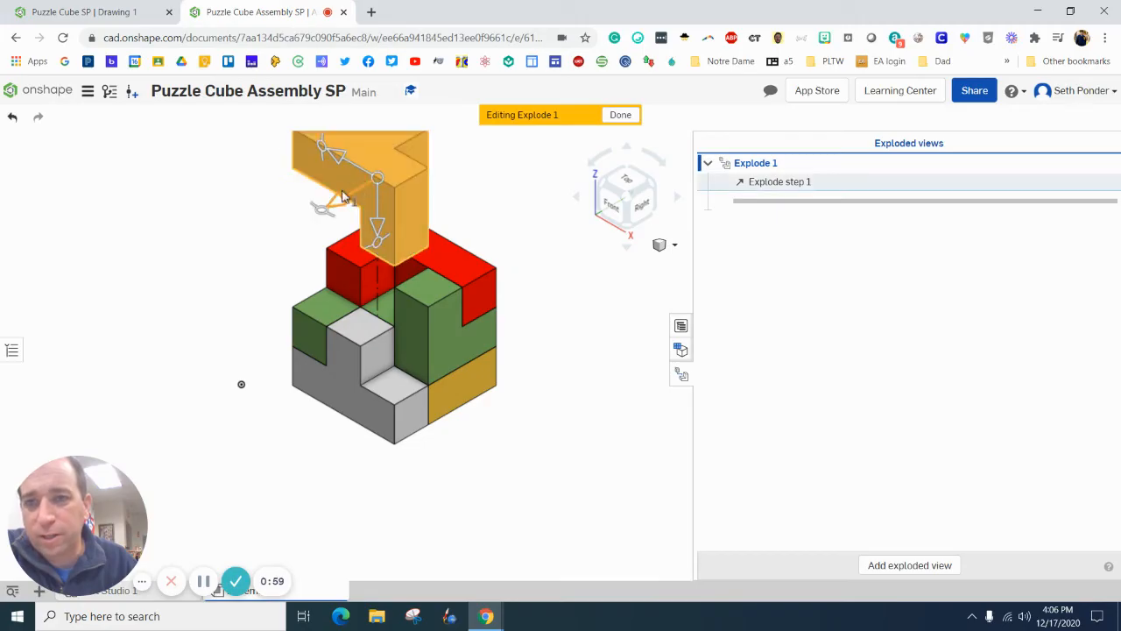
left_click_drag(359, 175, 184, 280)
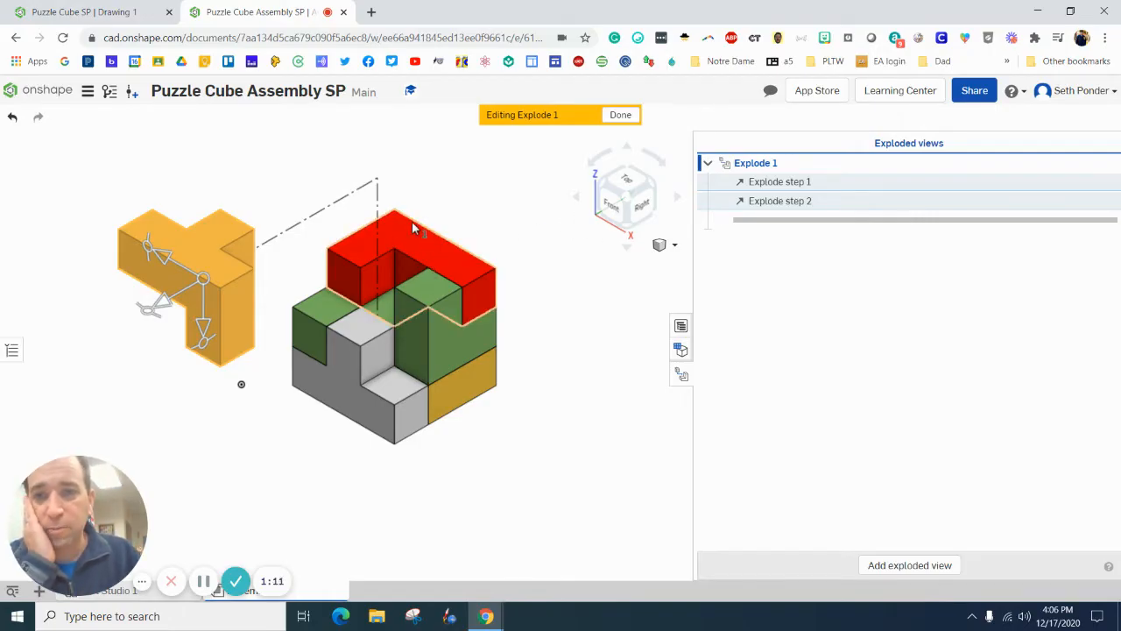
mouse_move(477, 236)
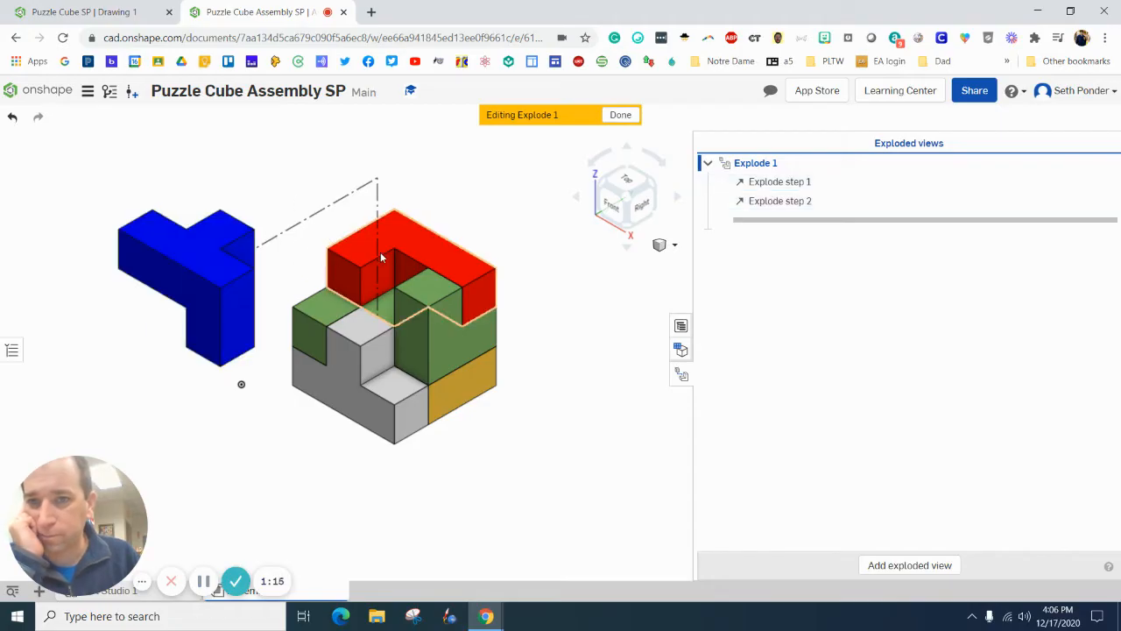
Translate the red piece by -2 in and confirm the remaining explode steps up to step 5
left_click(382, 256)
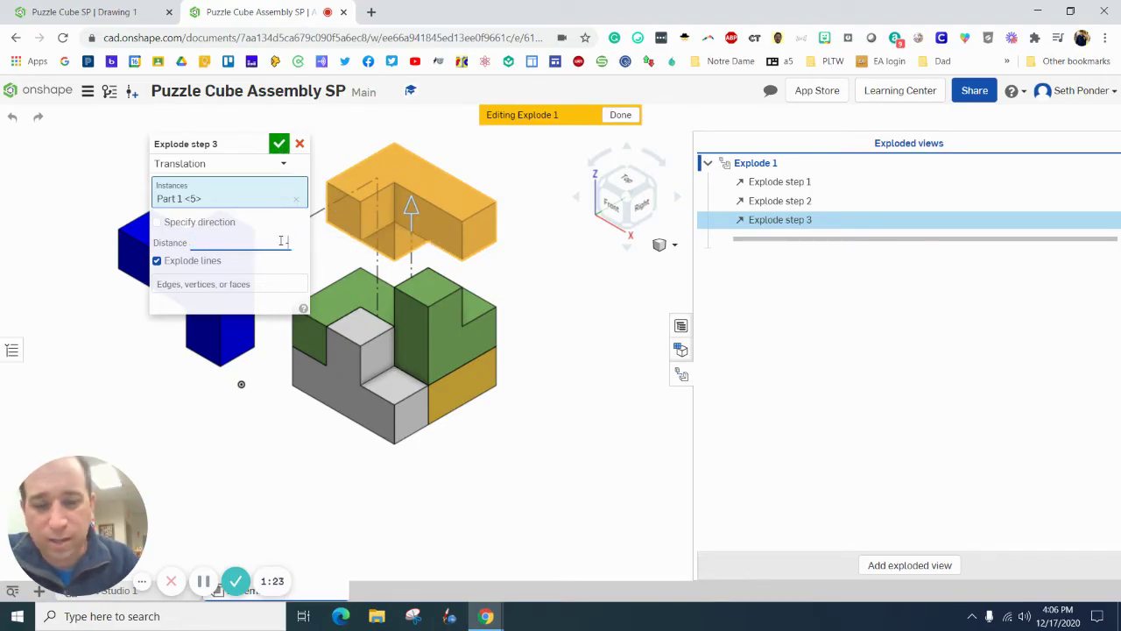
type("-2 in")
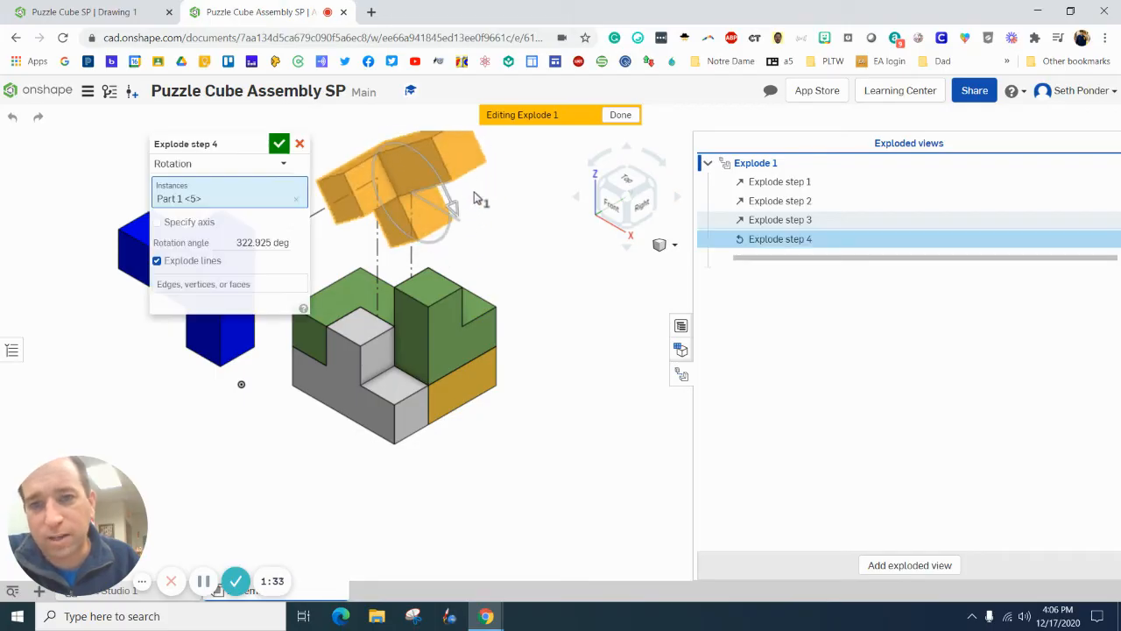
left_click(278, 144)
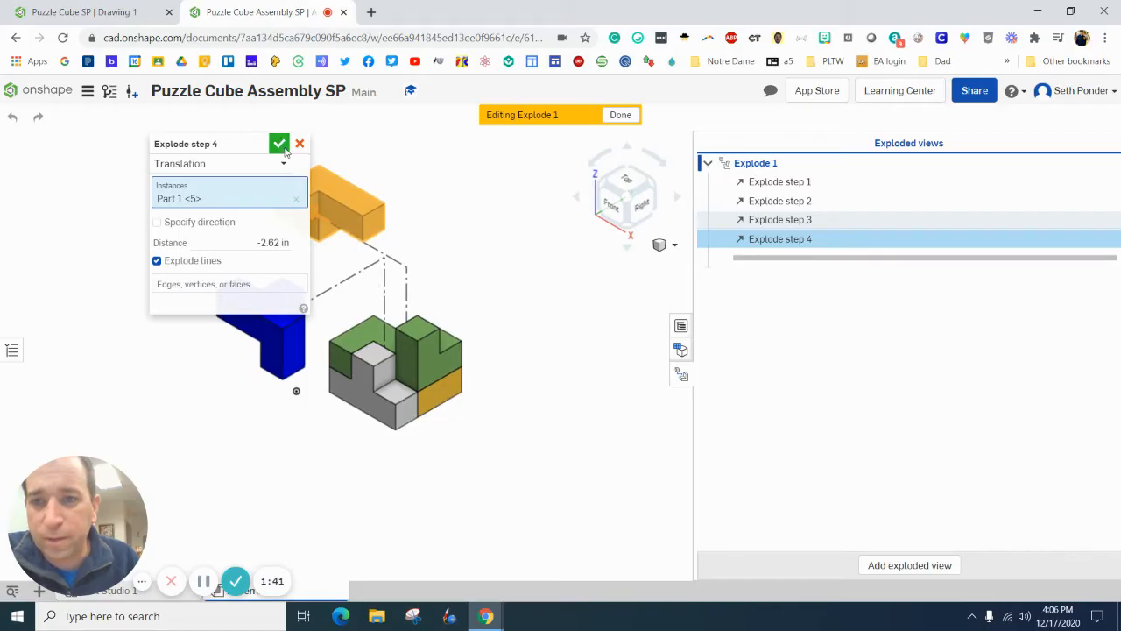
left_click(279, 143)
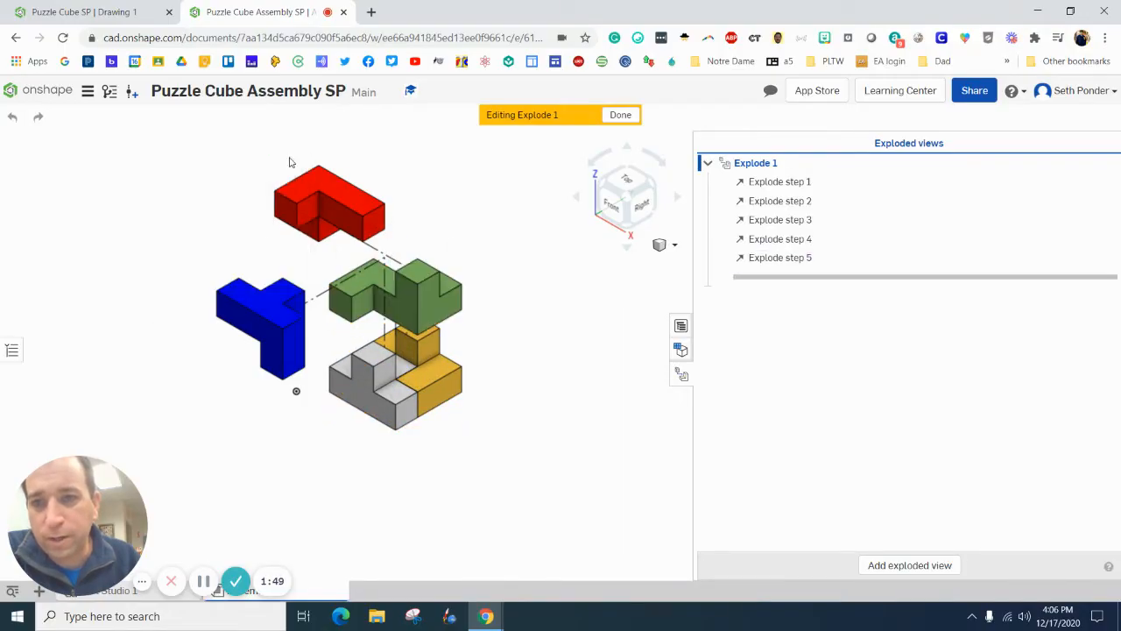
Move the remaining pieces apart, completing explode steps 6 to 9
left_click(780, 256)
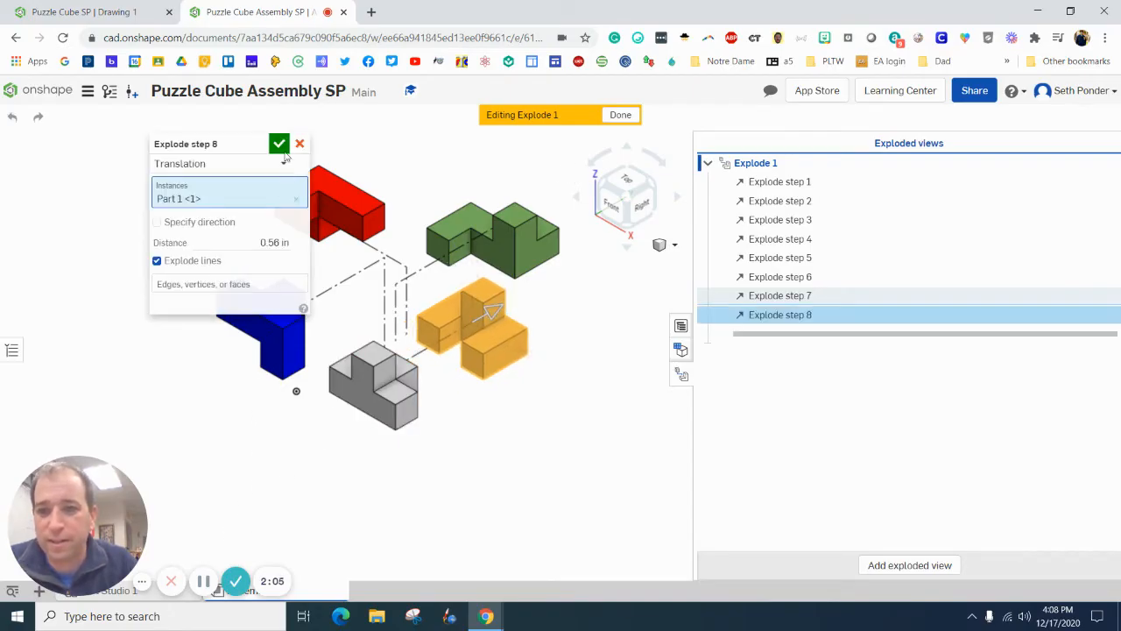
left_click(280, 144)
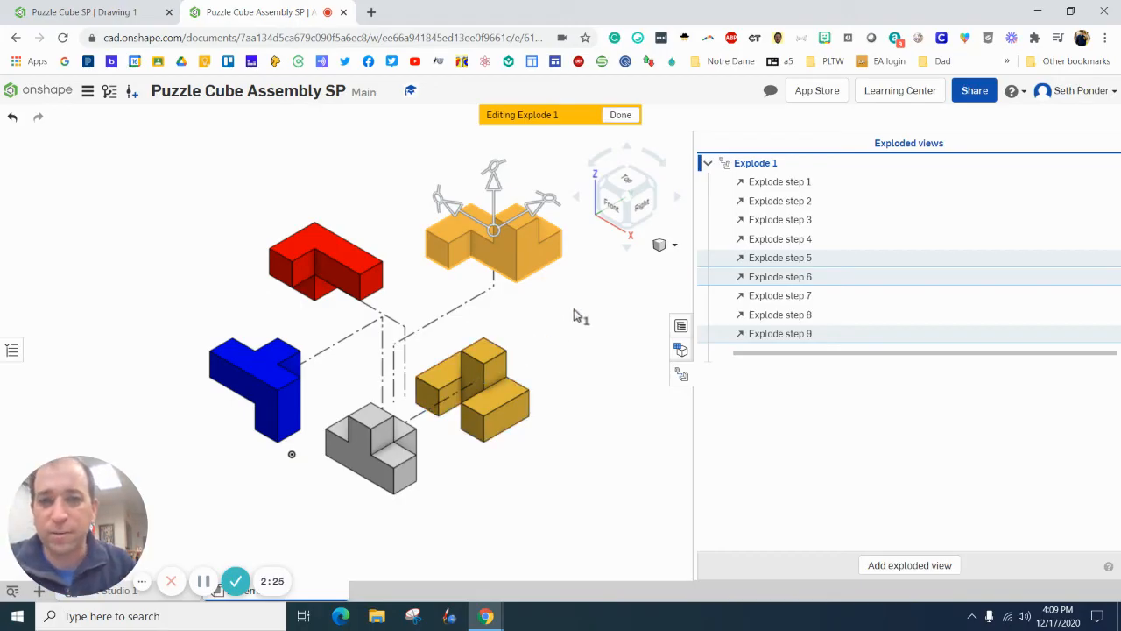
mouse_move(669, 221)
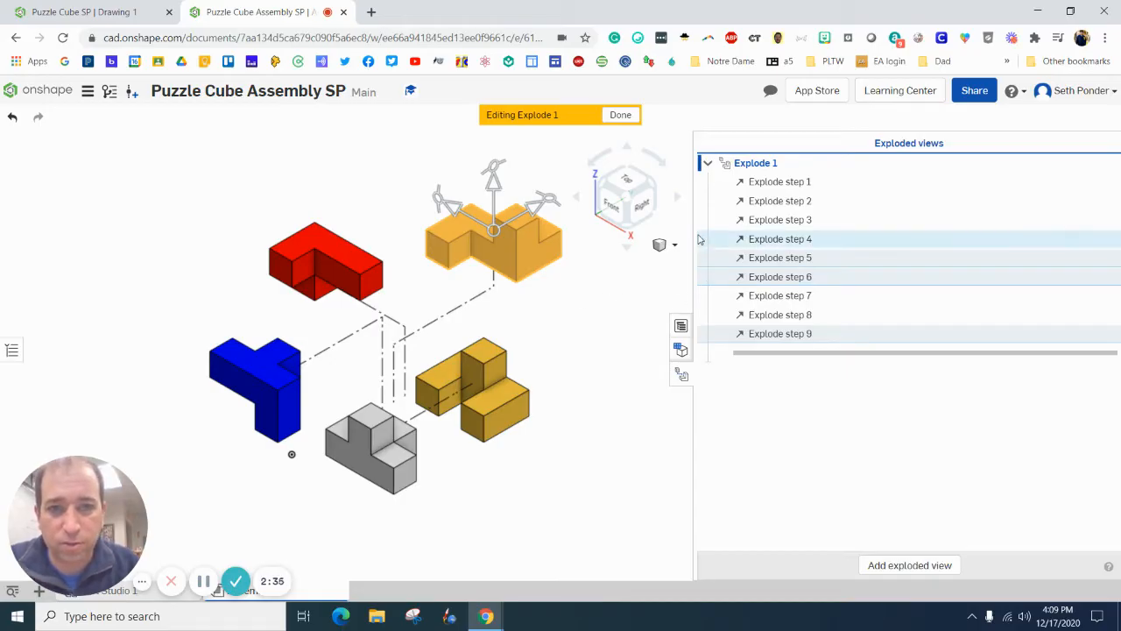
Save the exploded arrangement as a named view called Explode
left_click(674, 244)
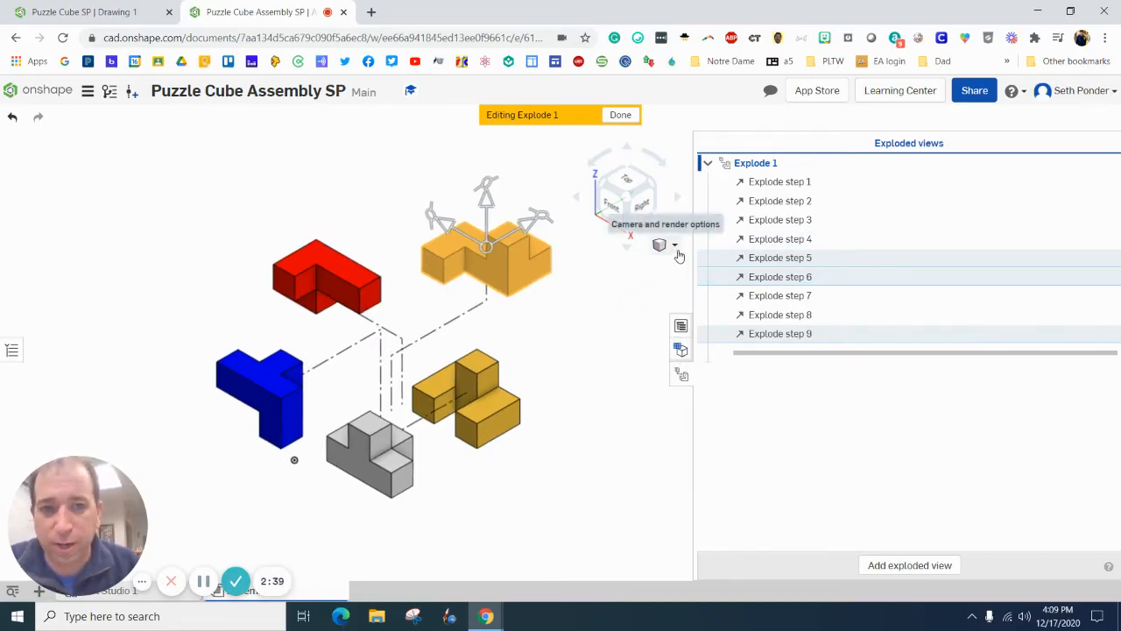
left_click(676, 245)
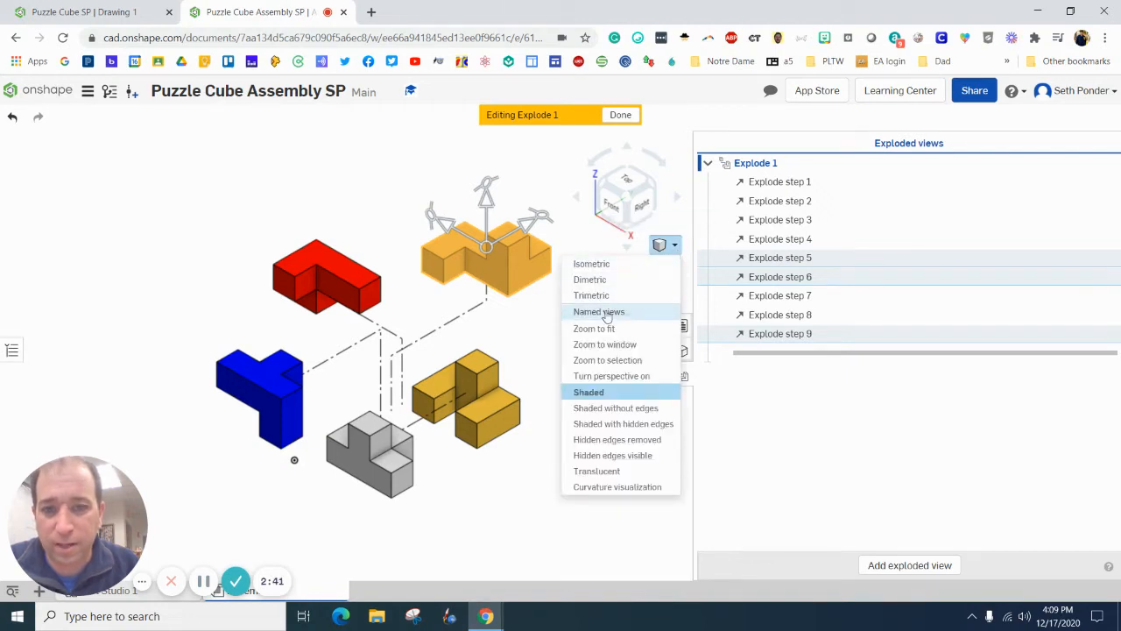
left_click(600, 312)
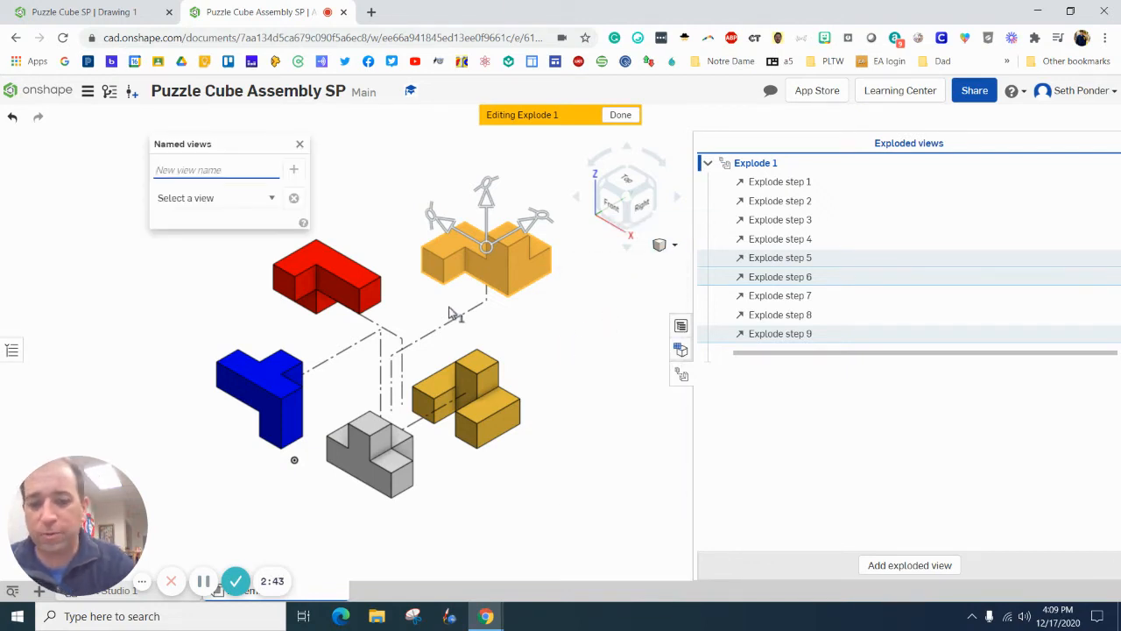
type("Explod")
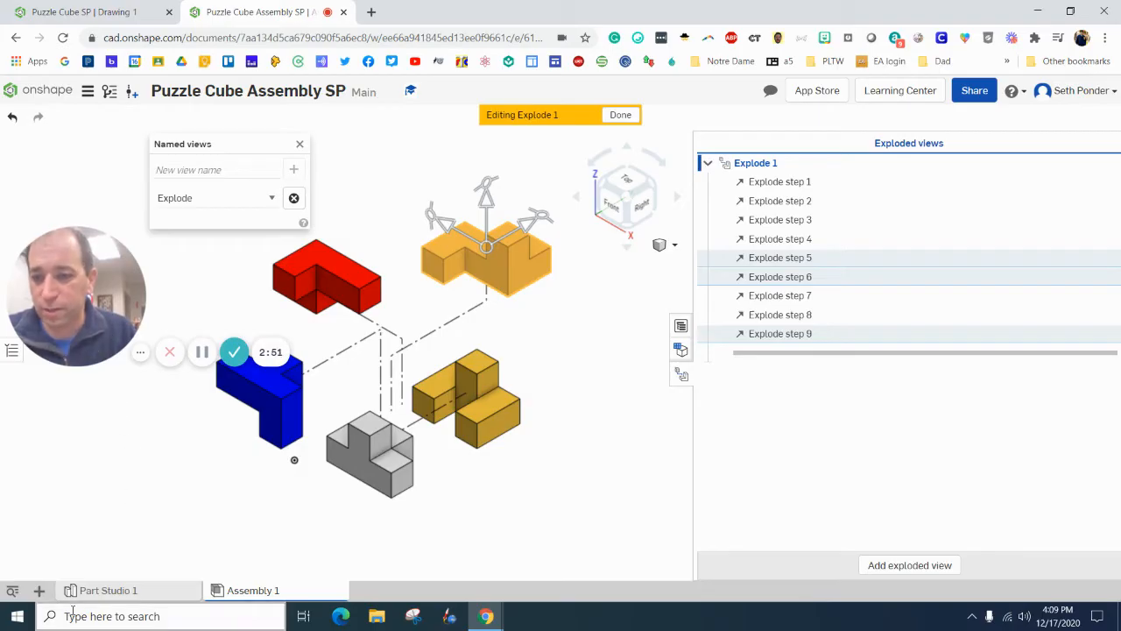
Create a new drawing from the ANSI_A_INCH.dwt template with no views
left_click(39, 591)
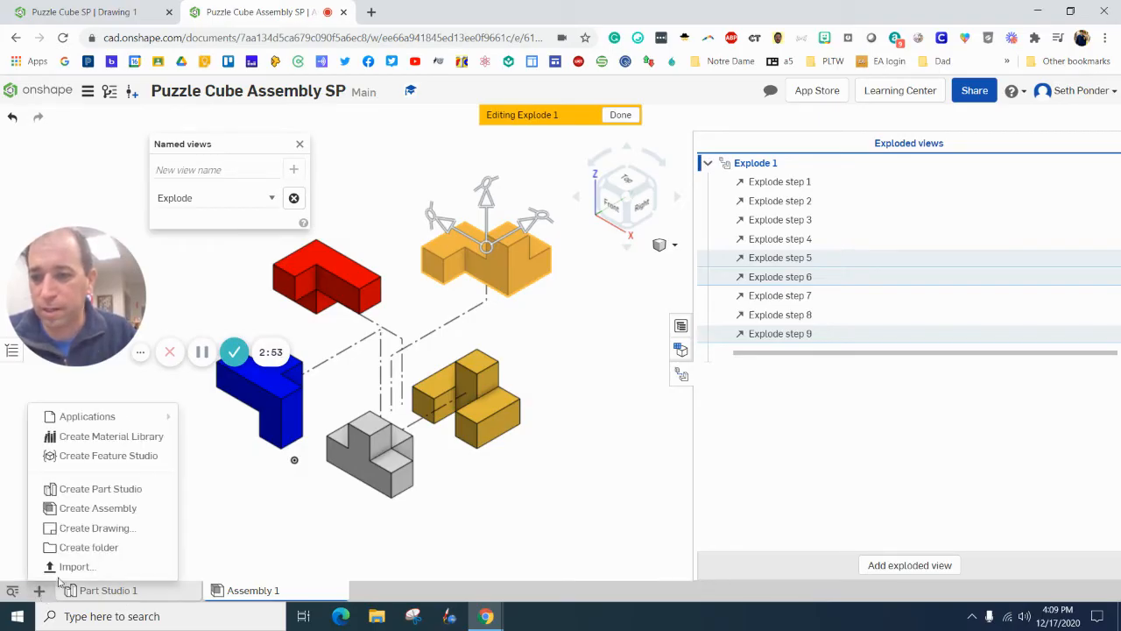
mouse_move(96, 528)
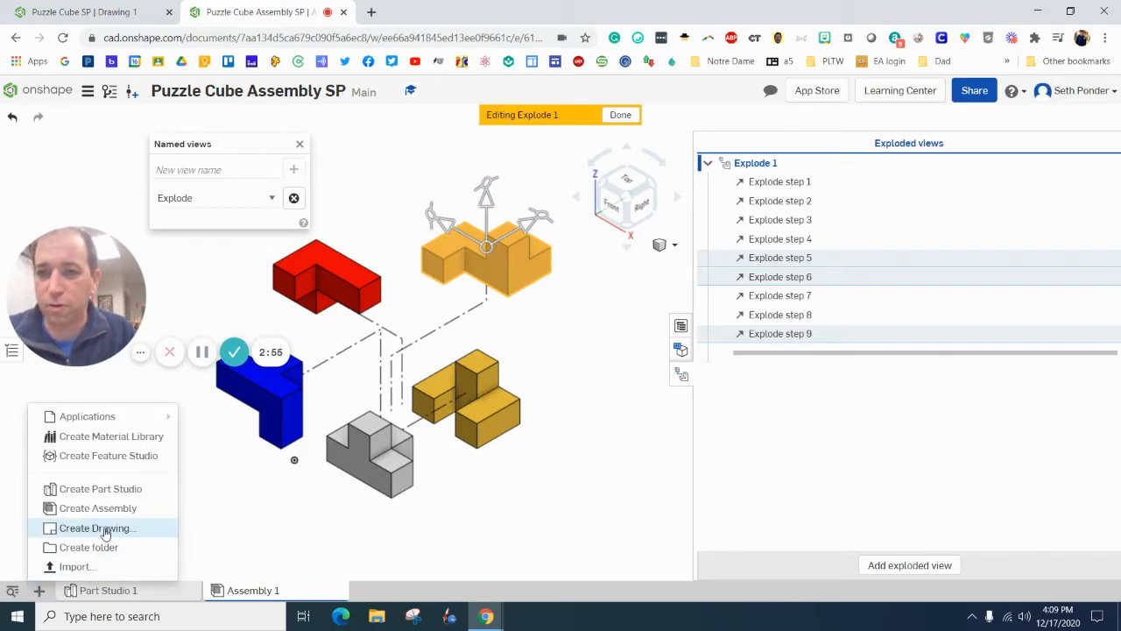
left_click(98, 527)
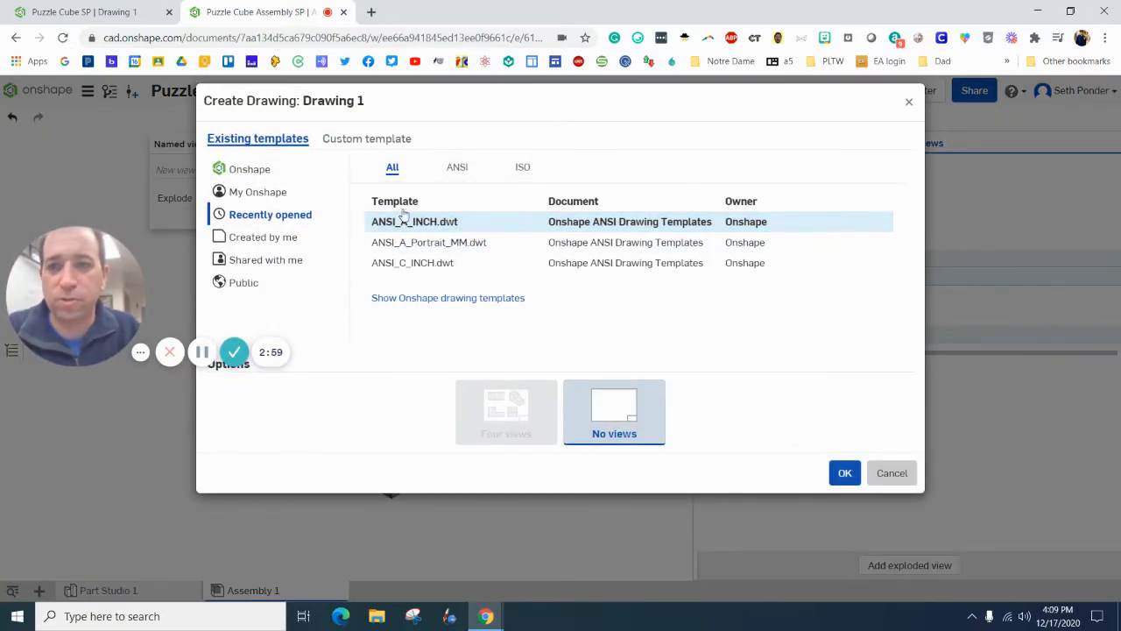
left_click(455, 168)
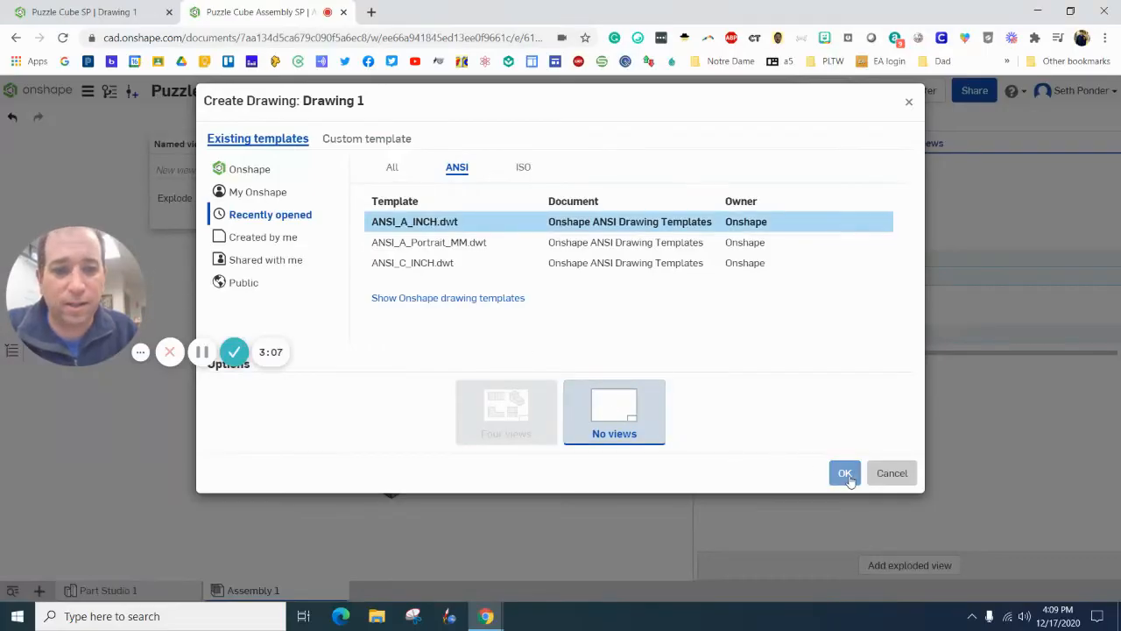
left_click(844, 473)
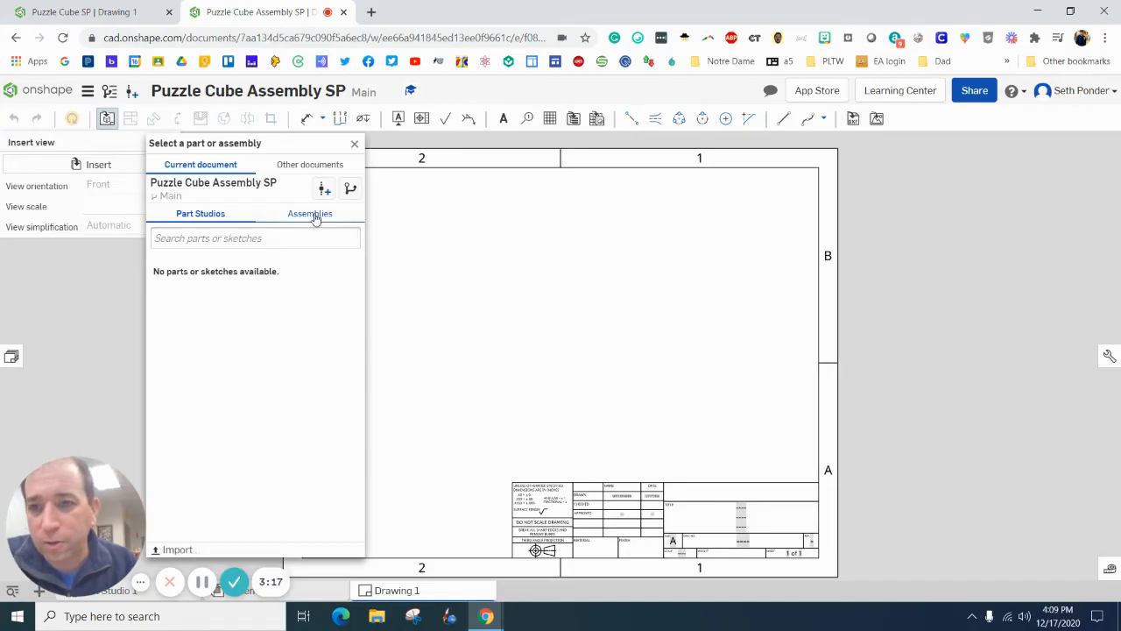
Insert a front view of Assembly 1 in the upper right of the sheet
left_click(310, 214)
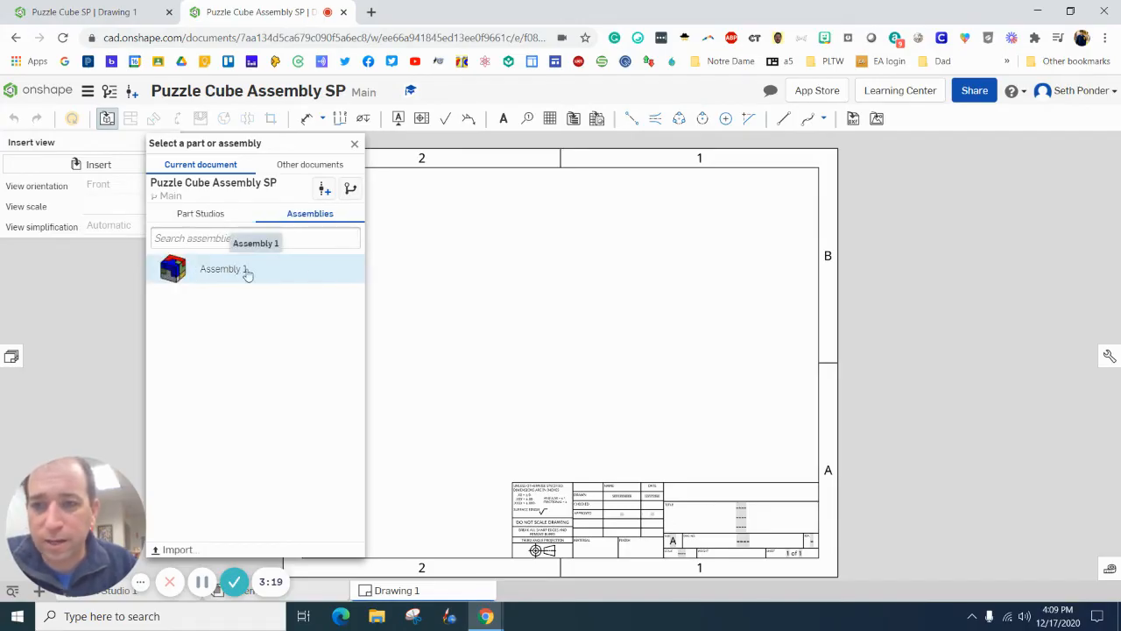
left_click(225, 270)
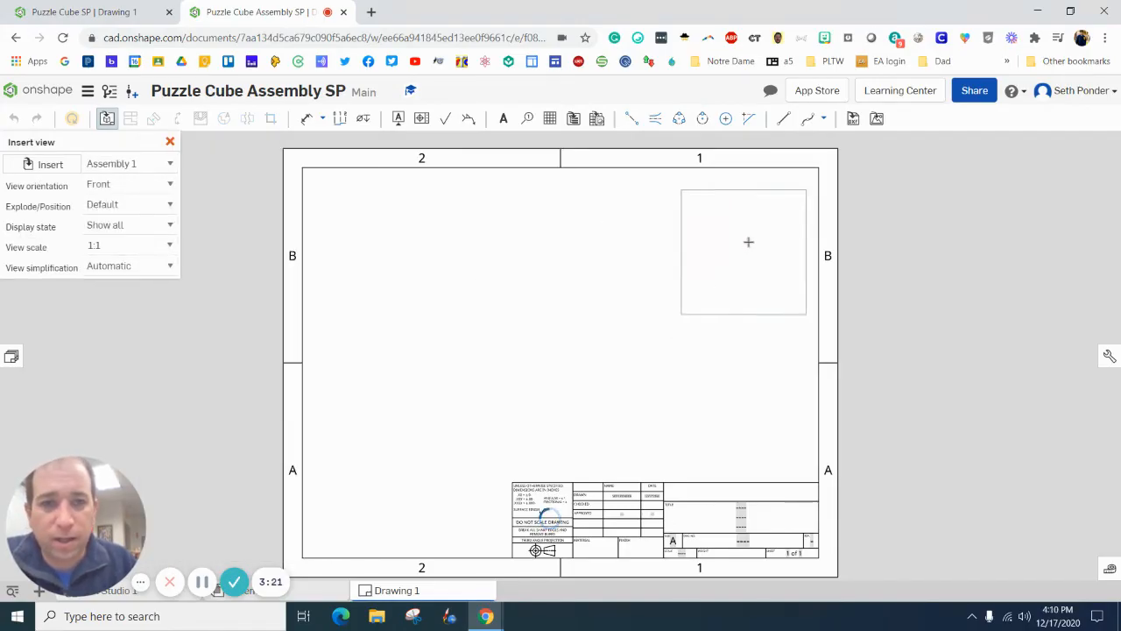
left_click(170, 140)
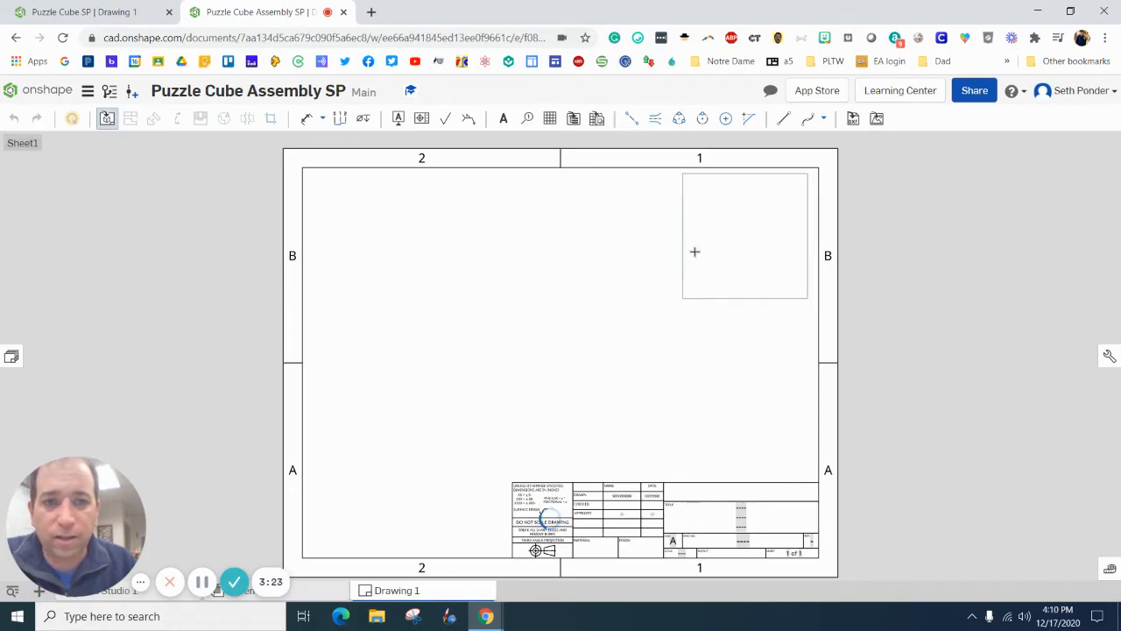
left_click(694, 252)
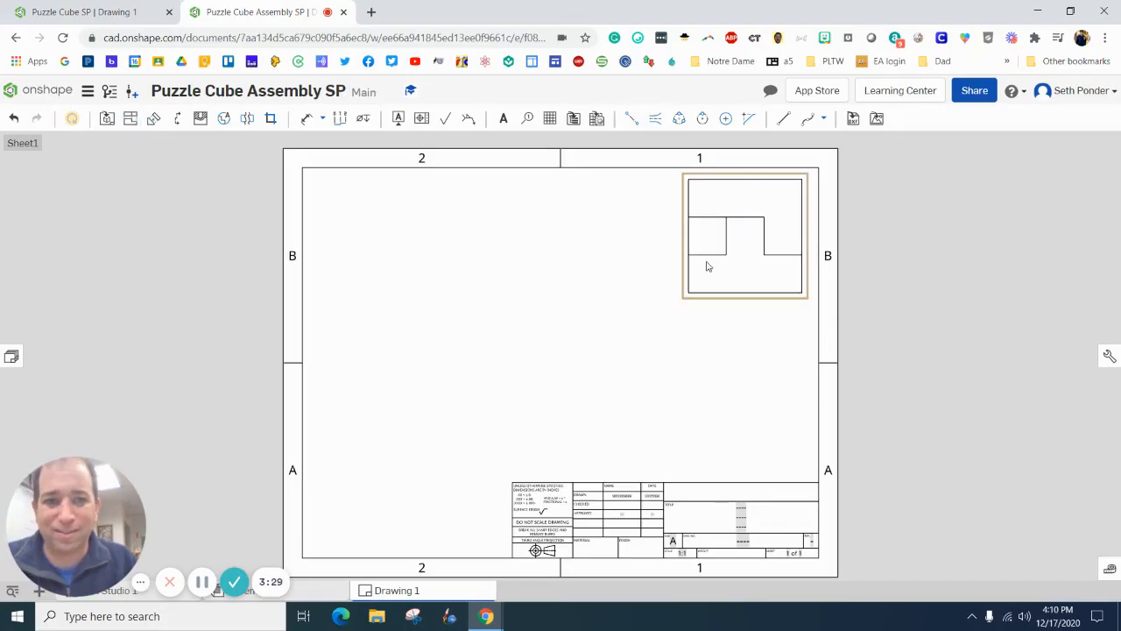
mouse_move(708, 242)
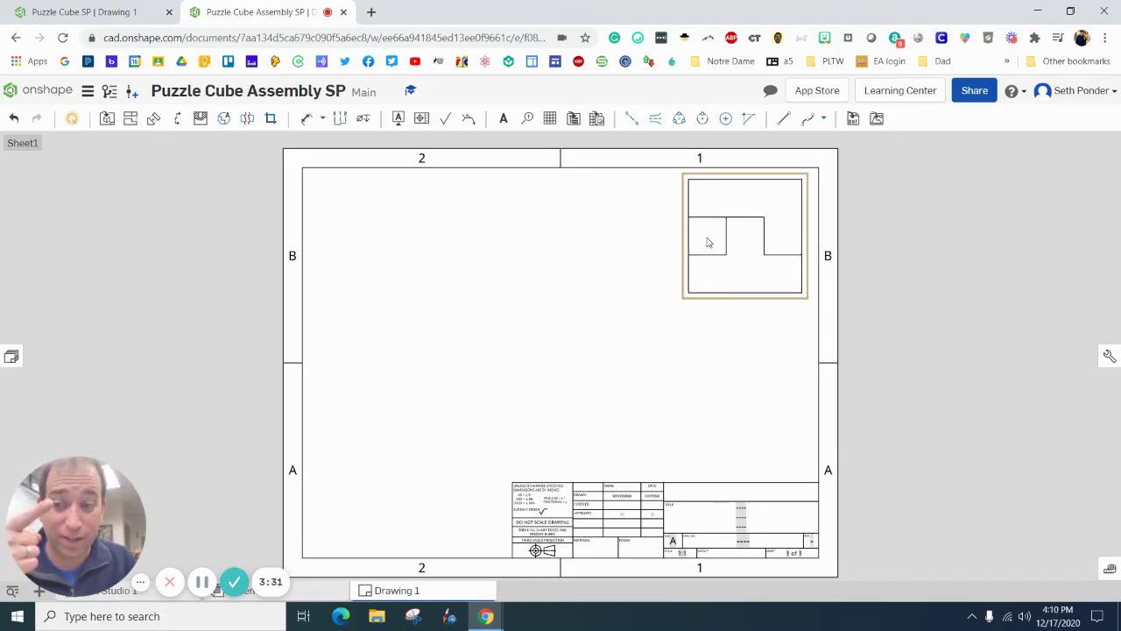
mouse_move(776, 212)
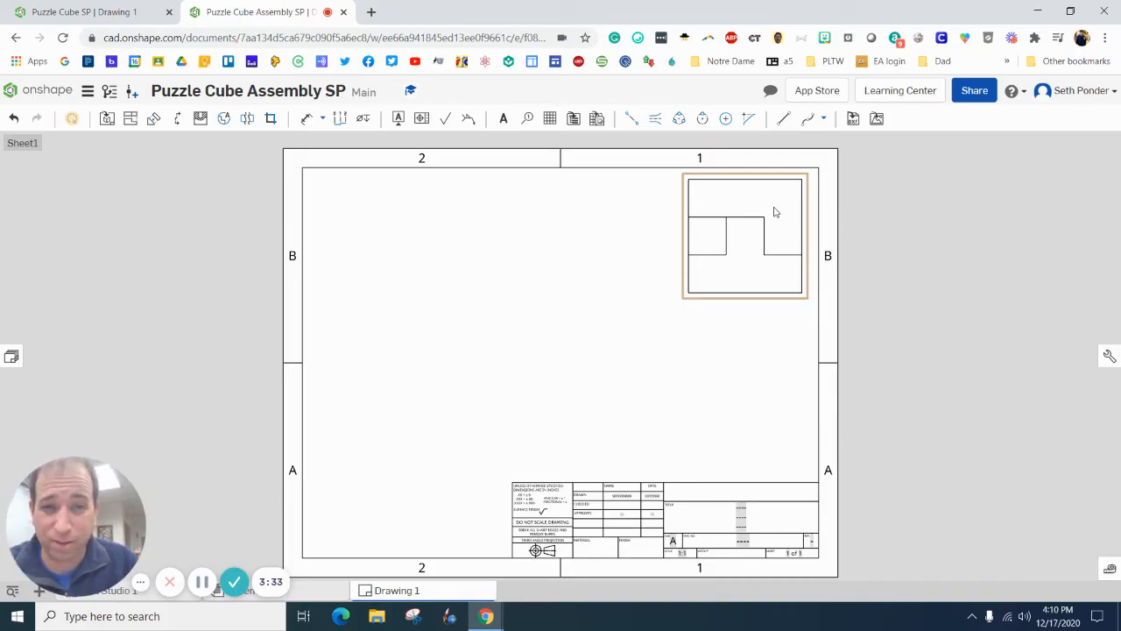
mouse_move(785, 203)
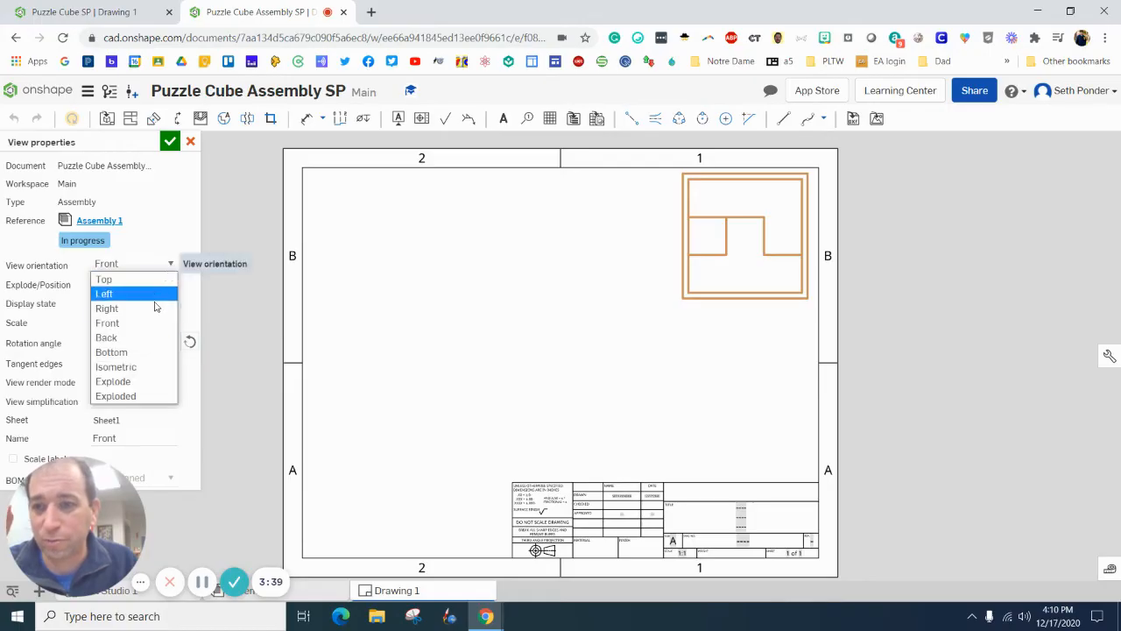
Set the cube view's orientation to Isometric and confirm
left_click(116, 366)
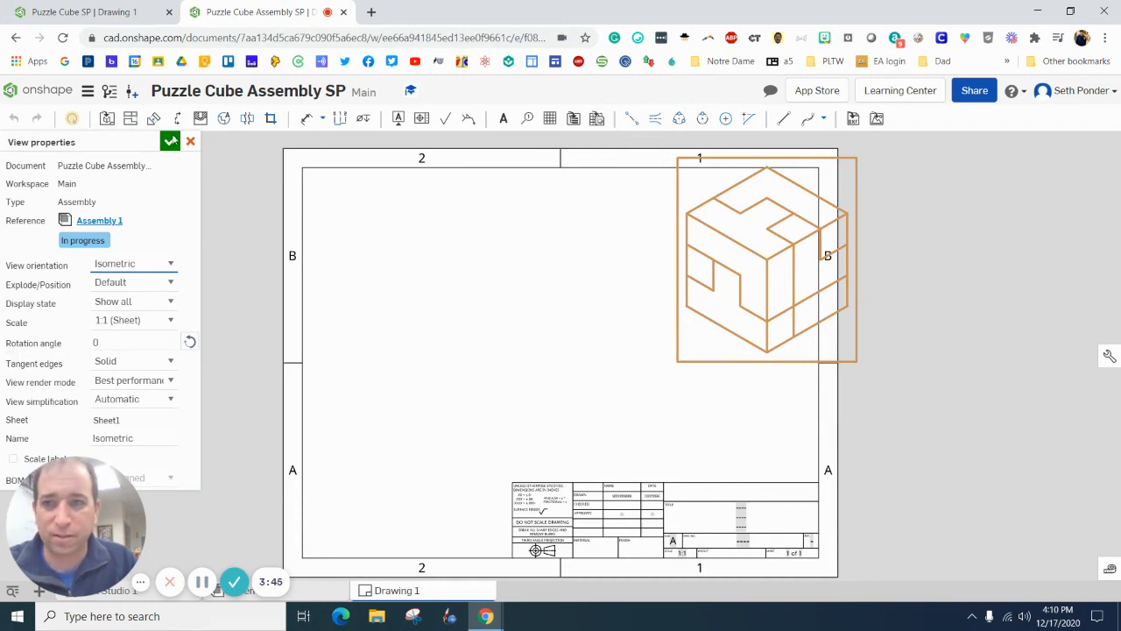
left_click(170, 140)
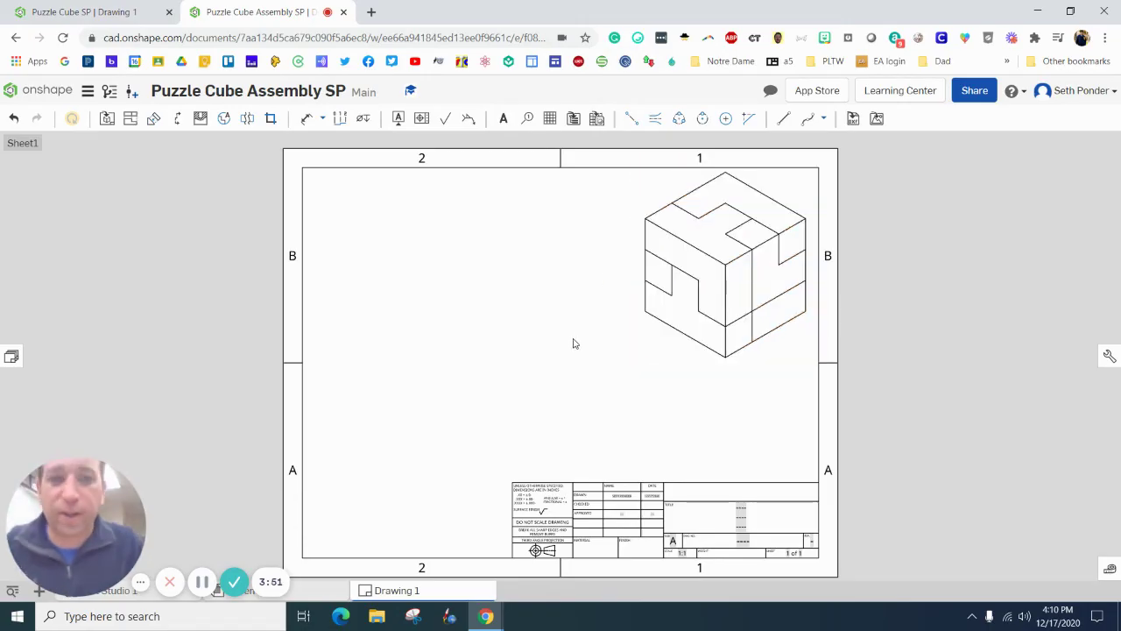
mouse_move(534, 254)
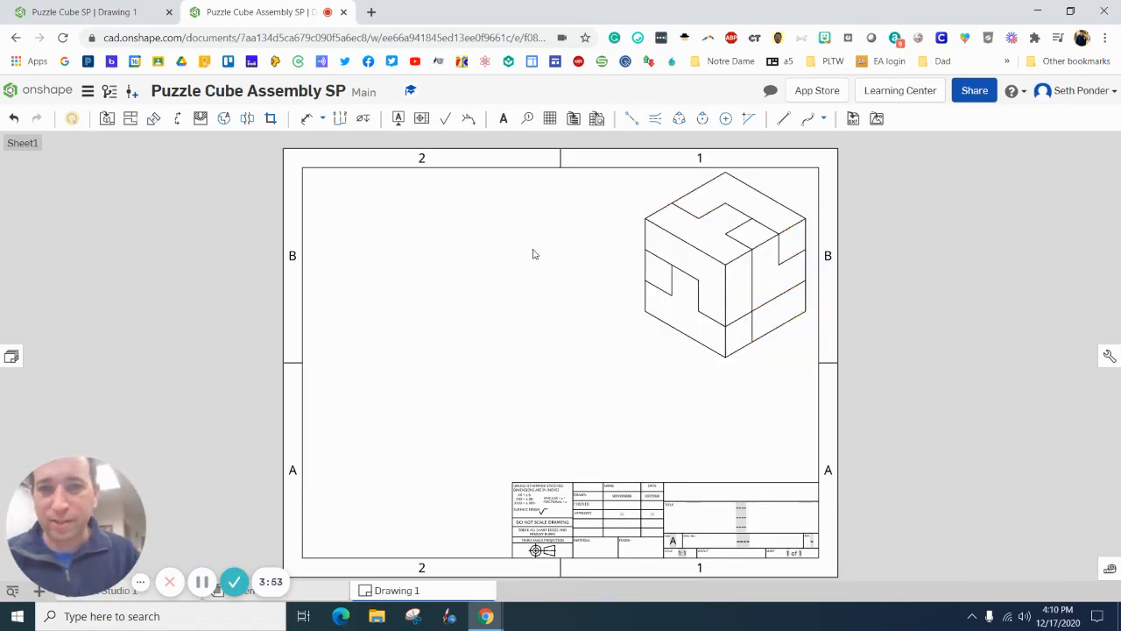
left_click(720, 262)
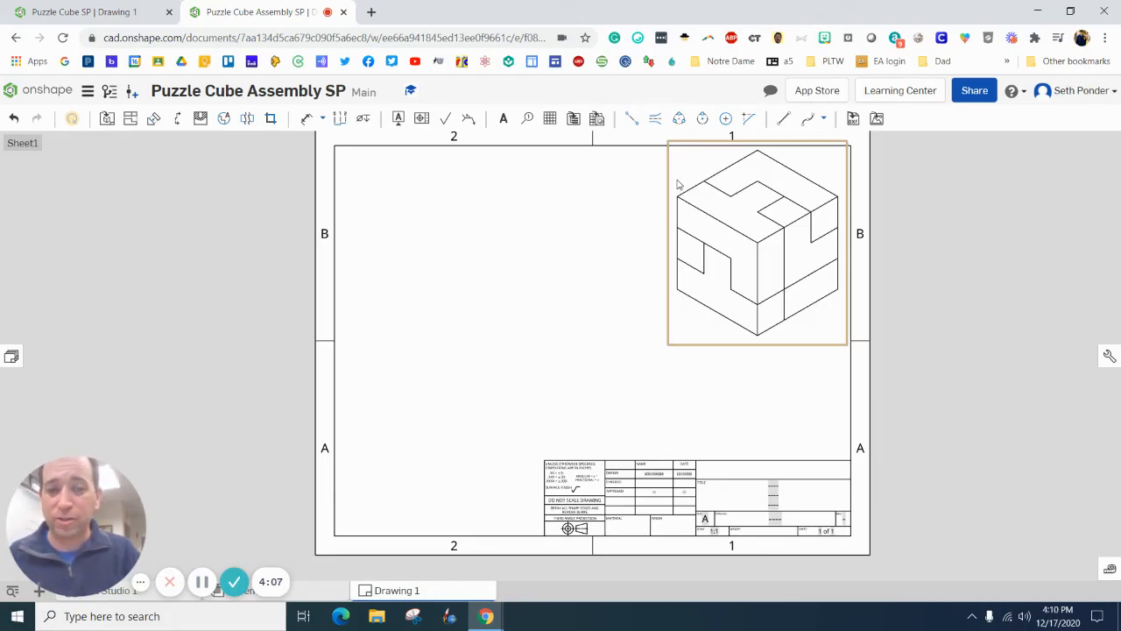
Set the isometric cube view to 1:2 scale, labelled SCALE 1:2
double_click(757, 242)
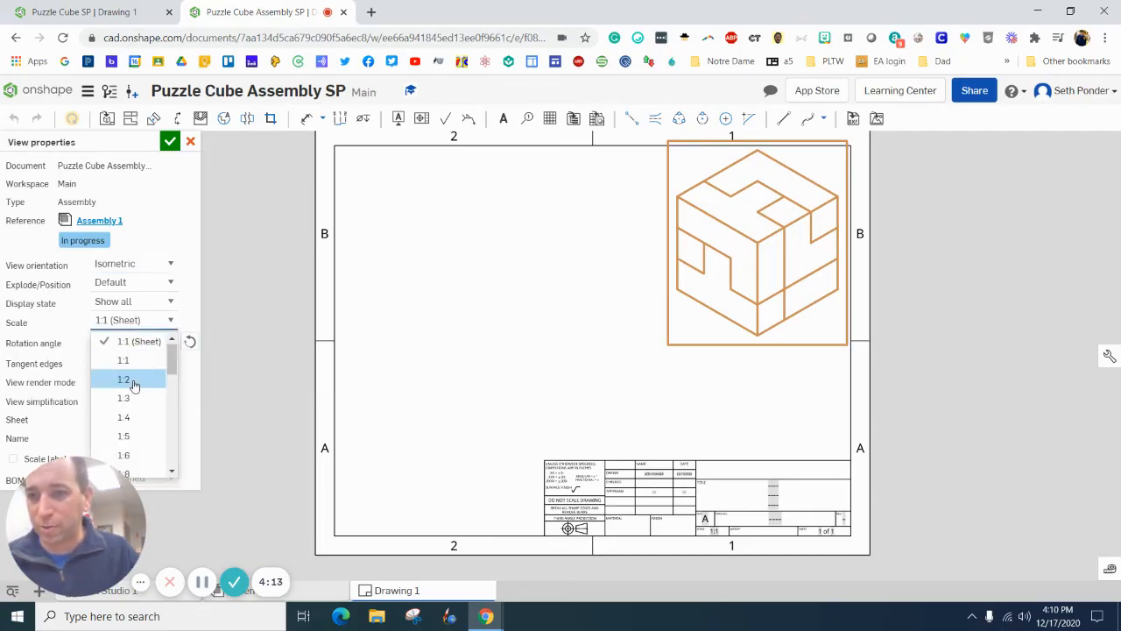
left_click(123, 378)
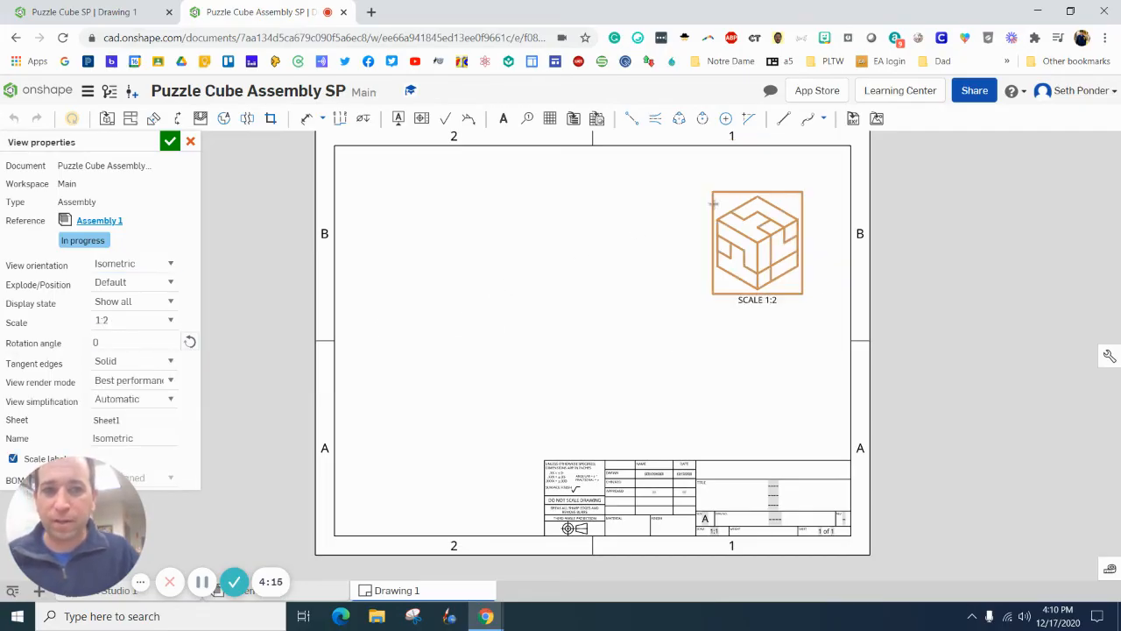
left_click(172, 141)
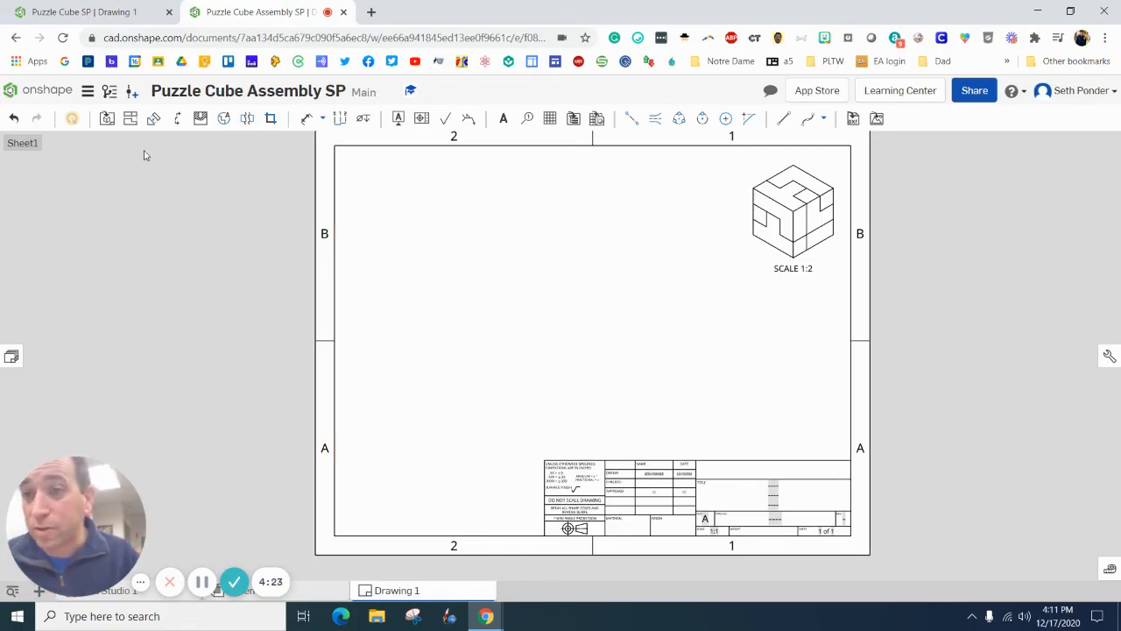
mouse_move(106, 119)
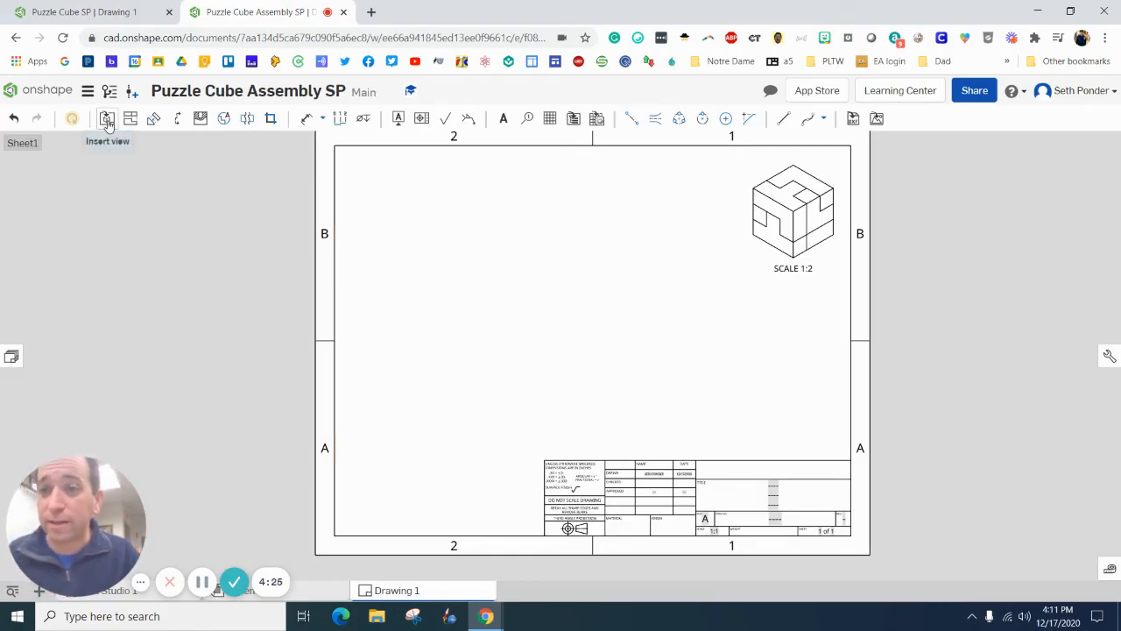
Insert an isometric Explode 1 view of Assembly 1 at 1:2 scale near the sheet centre
left_click(106, 119)
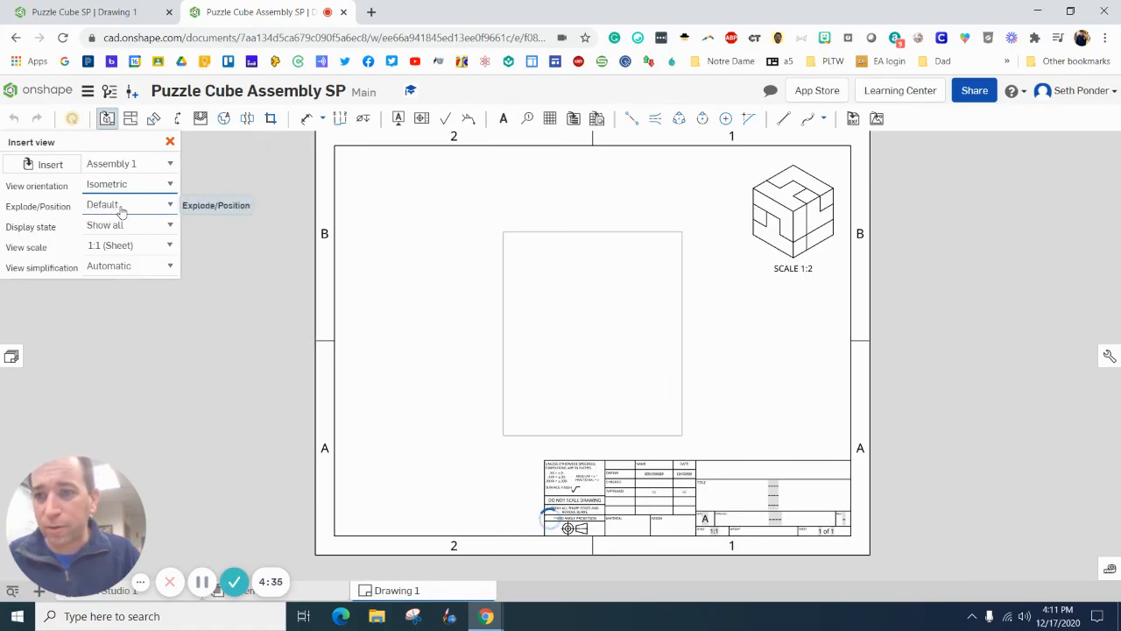
left_click(533, 312)
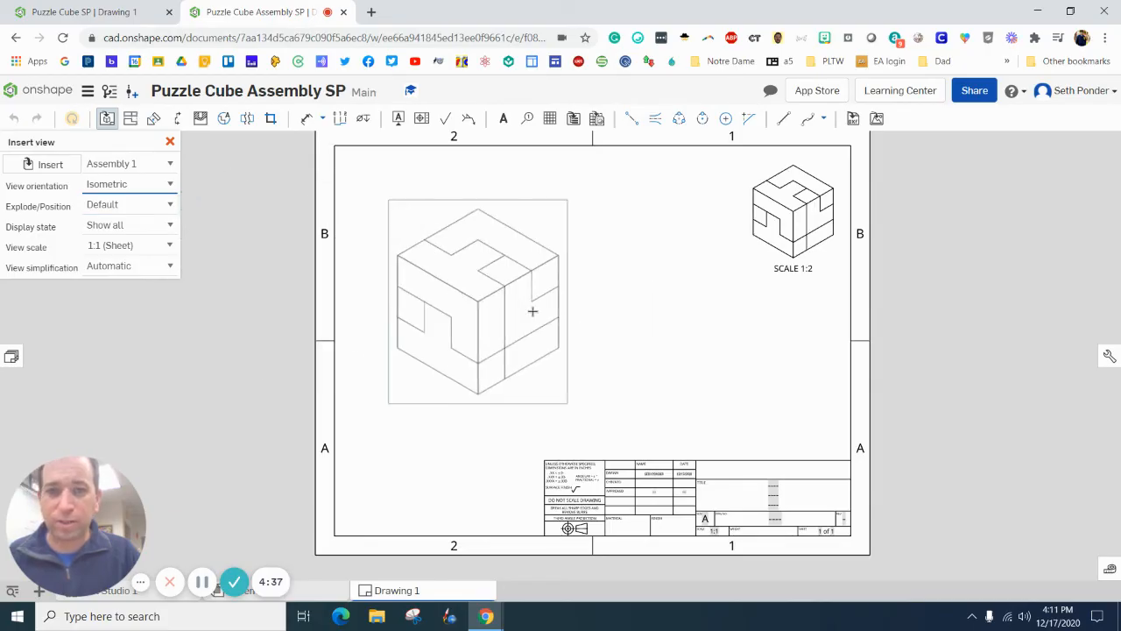
left_click_drag(477, 302, 596, 323)
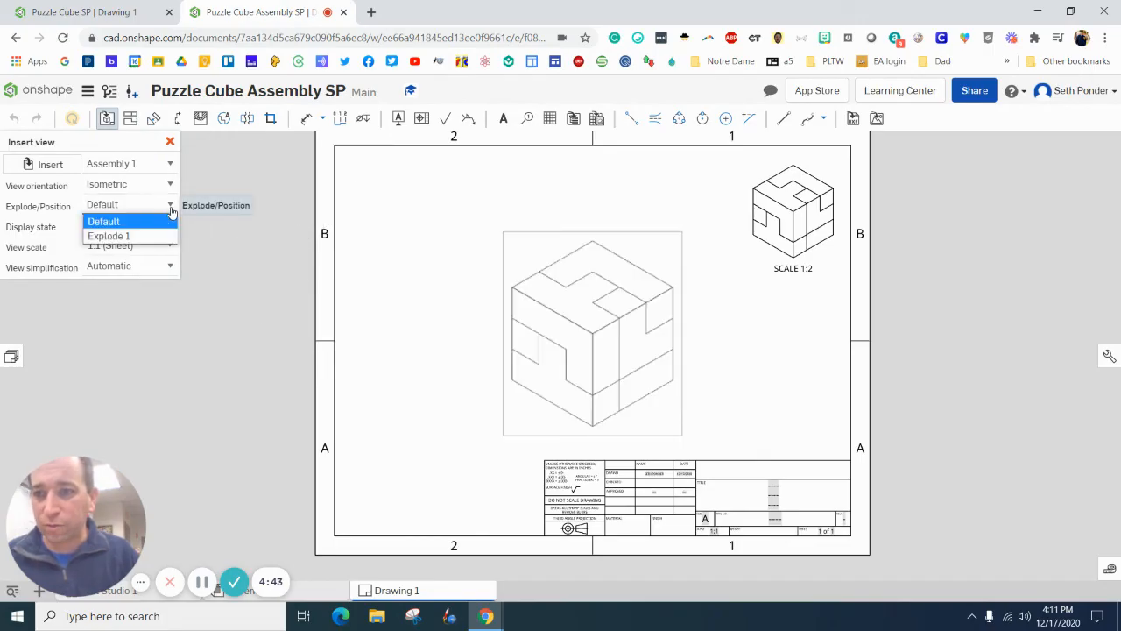
left_click(109, 234)
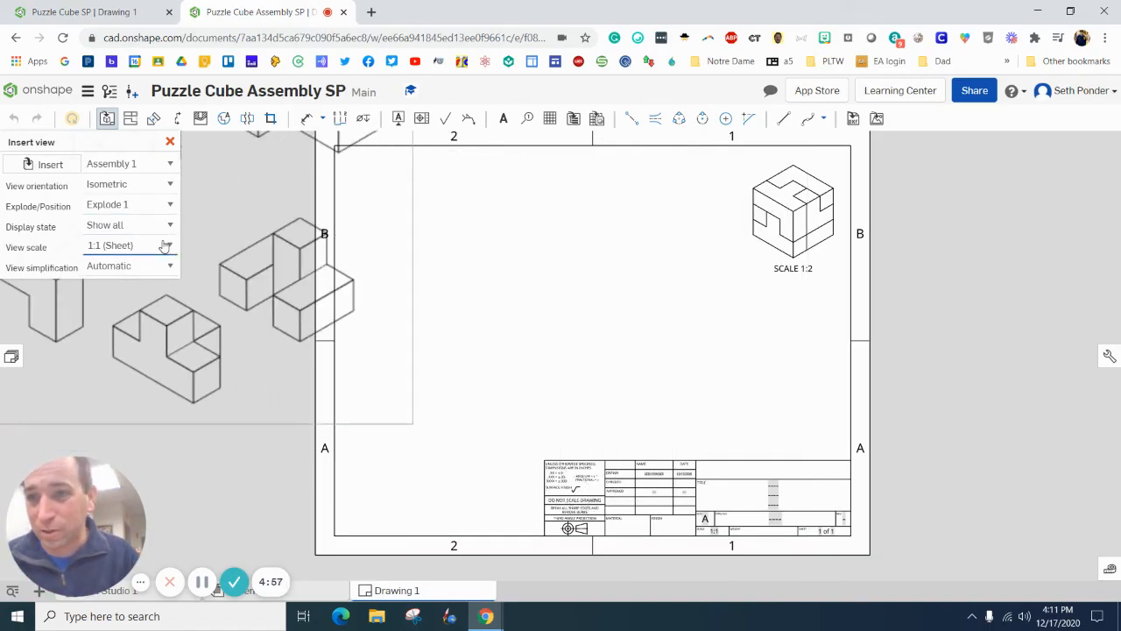
left_click(164, 245)
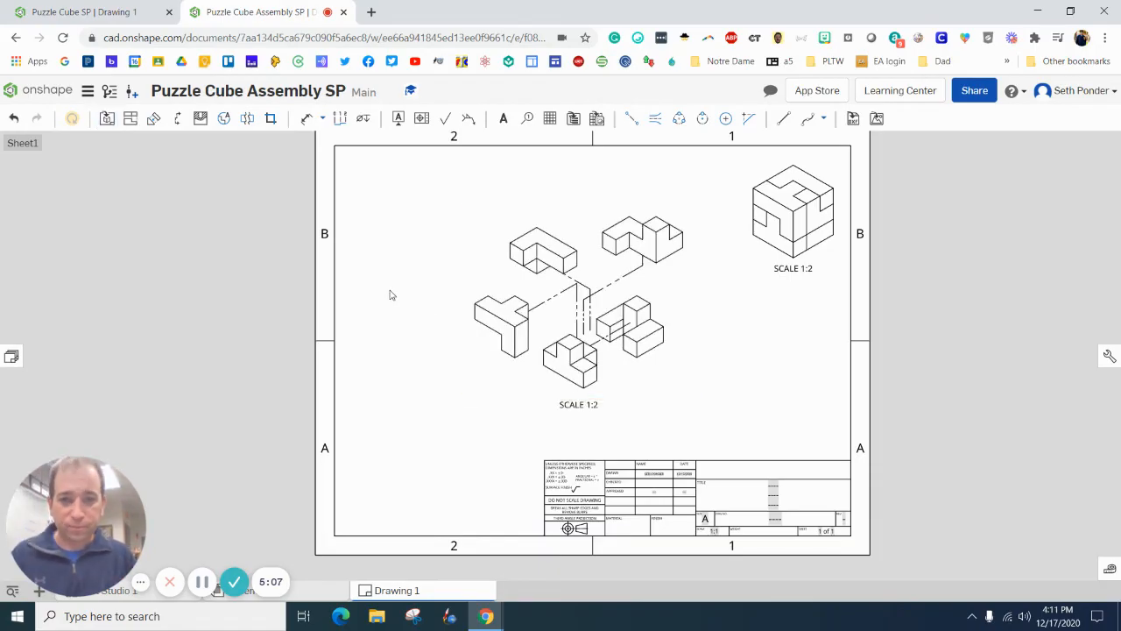
mouse_move(468, 204)
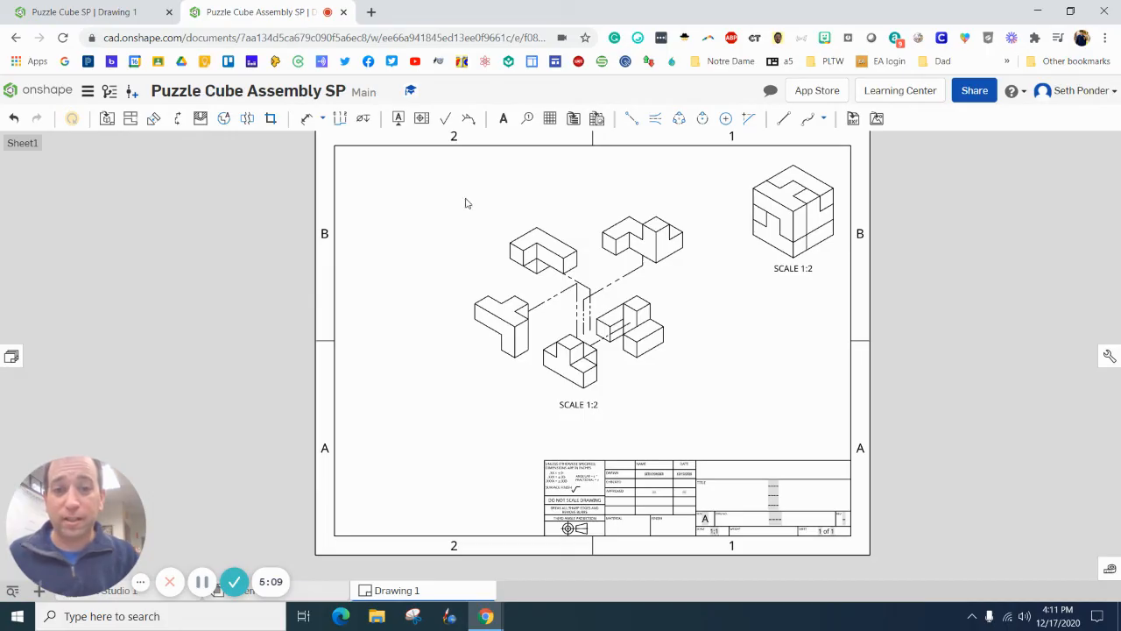